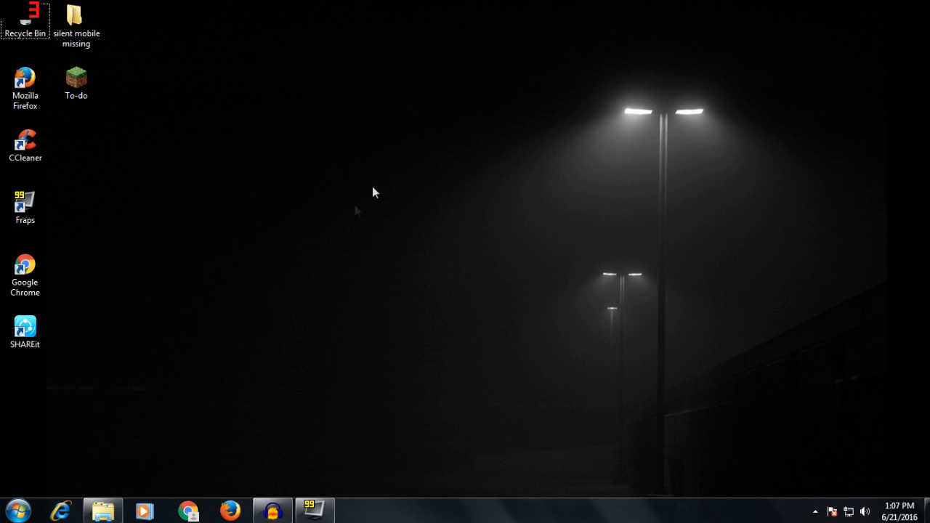
mouse_move(323, 251)
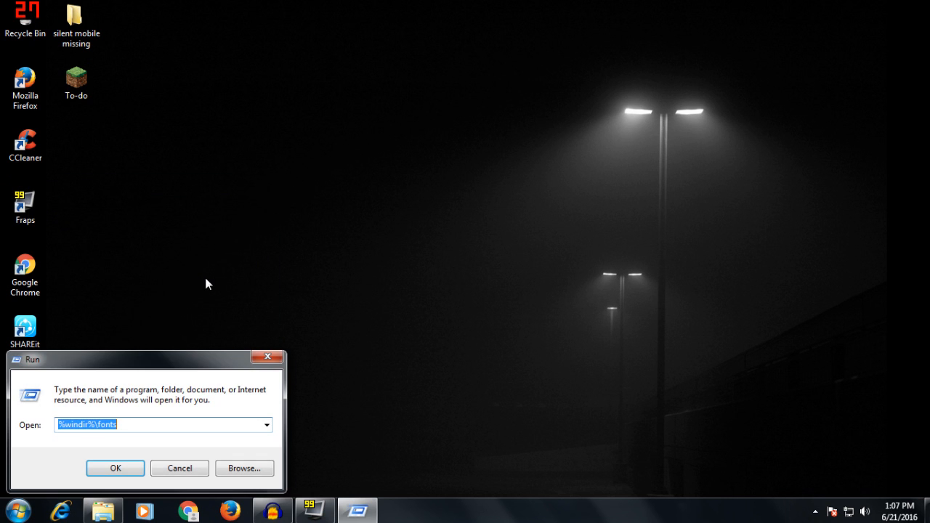
mouse_move(93, 445)
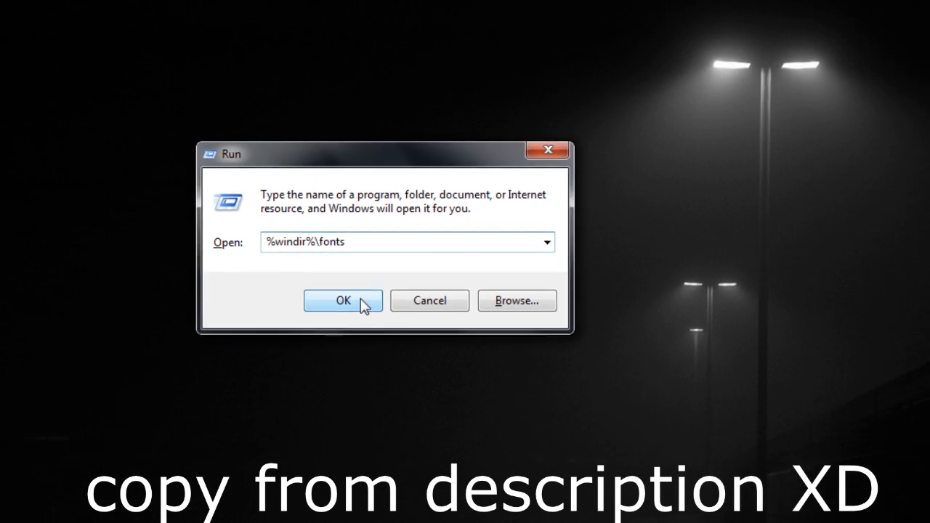
Confirm the Run dialog and browse the Windows Fonts folder down to the Angsana New font
click(343, 299)
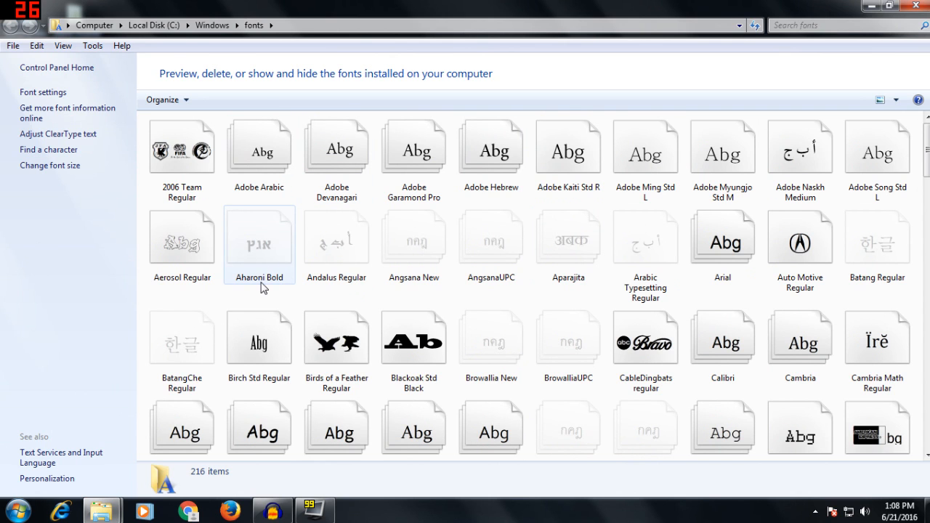
scroll(down, 3)
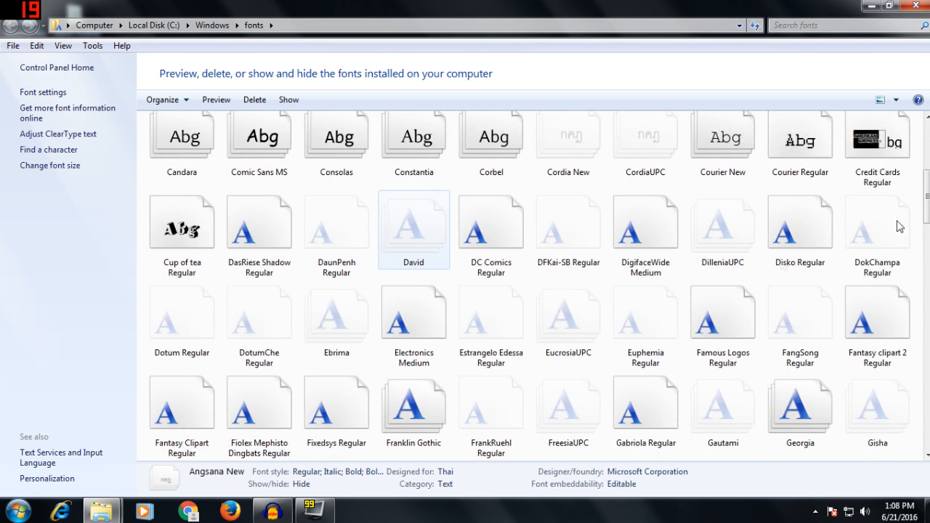
scroll(up, 3)
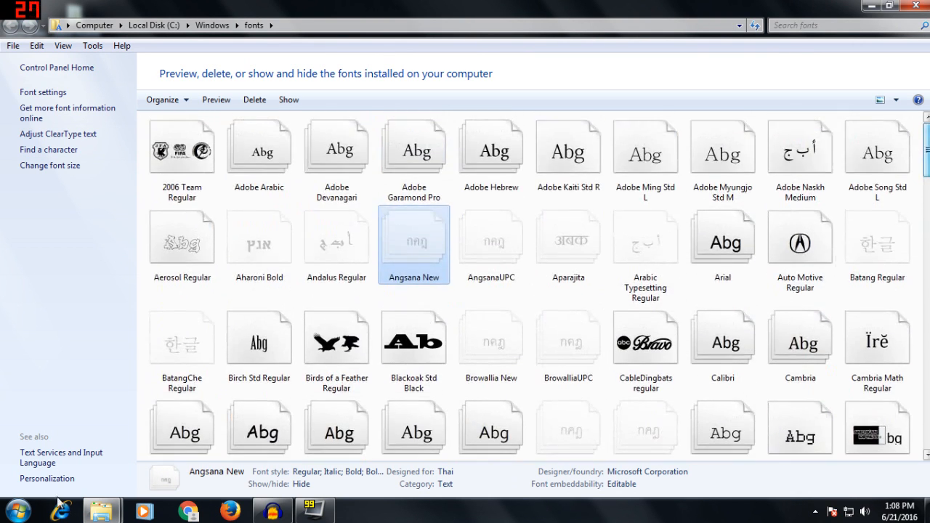
mouse_move(101, 512)
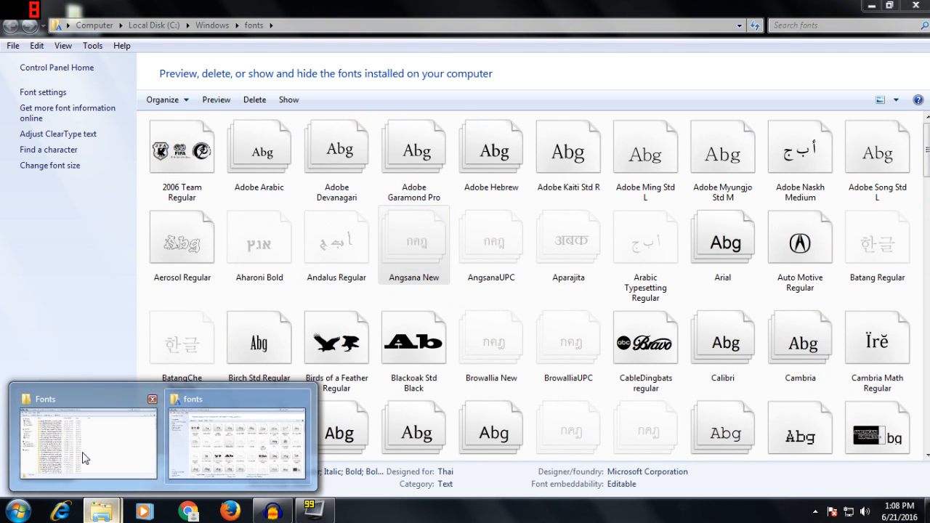
Switch to the Adobe Photoshop CS6 Fonts window and begin a 'type:' filter in its search box
click(238, 436)
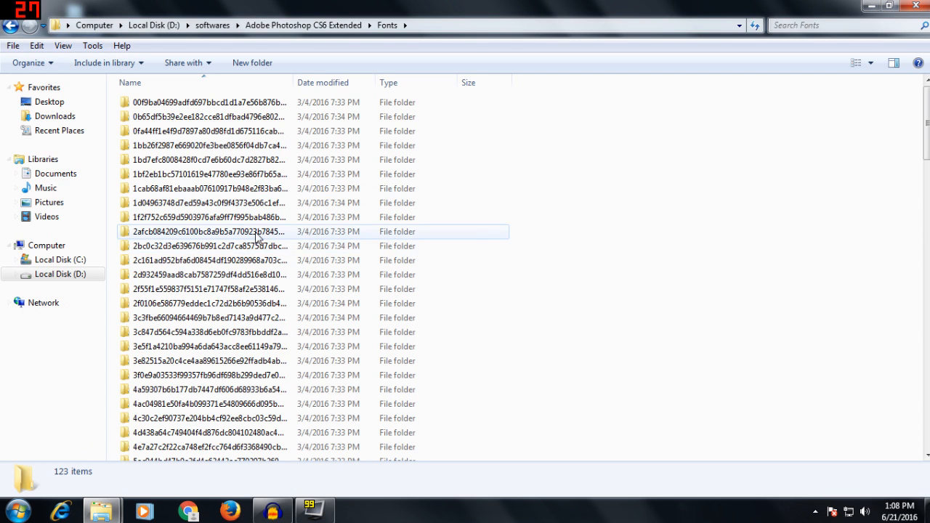
click(211, 189)
text(type:)
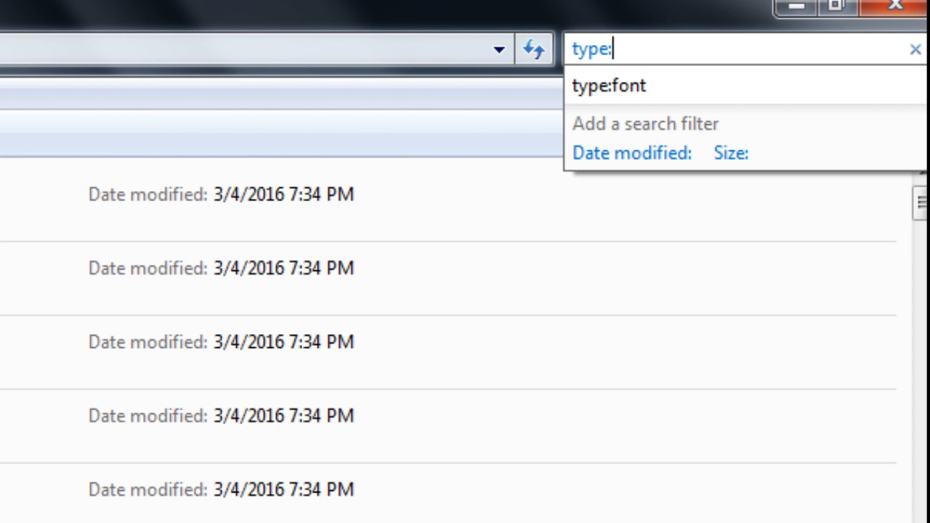
Run the 'type:font' search to list every font file across the Photoshop Fonts subfolders
click(609, 84)
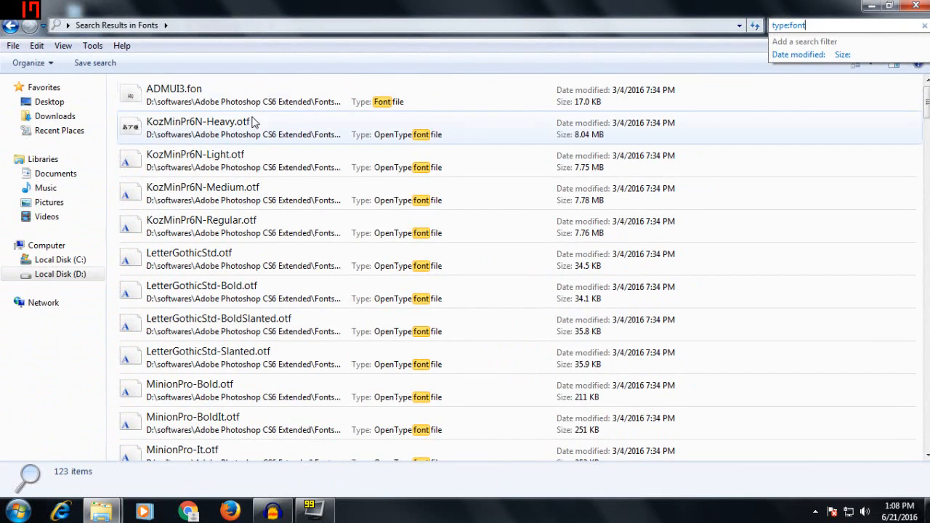
click(198, 128)
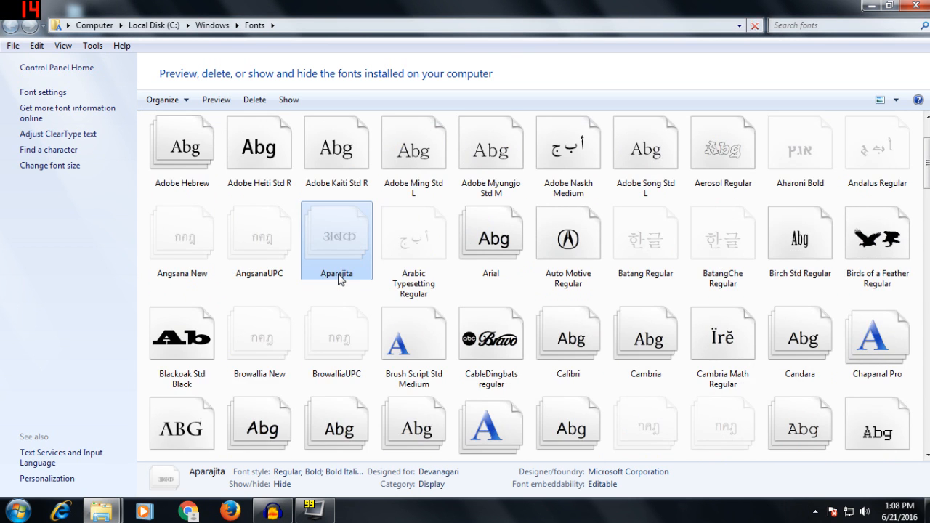
Copy all found font files into the Windows Fonts folder, close Explorer and refresh the desktop
scroll(up, 3)
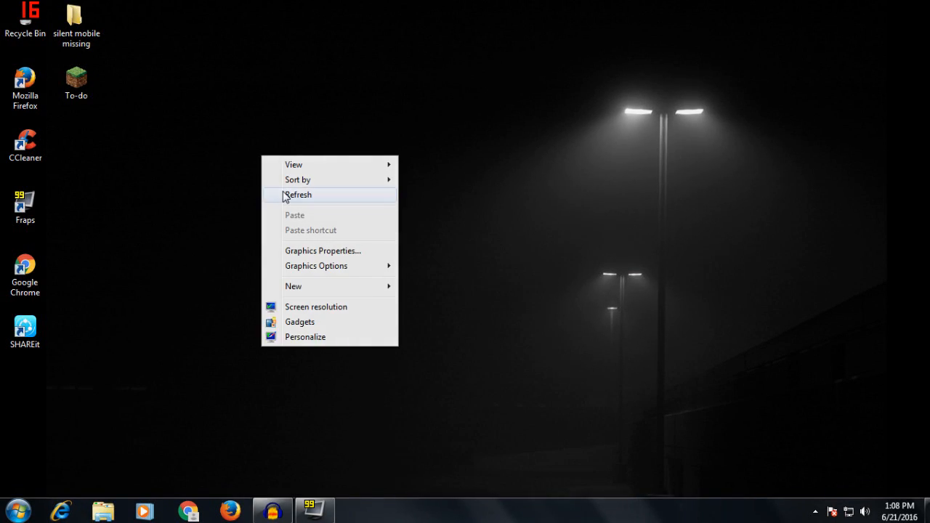
click(298, 195)
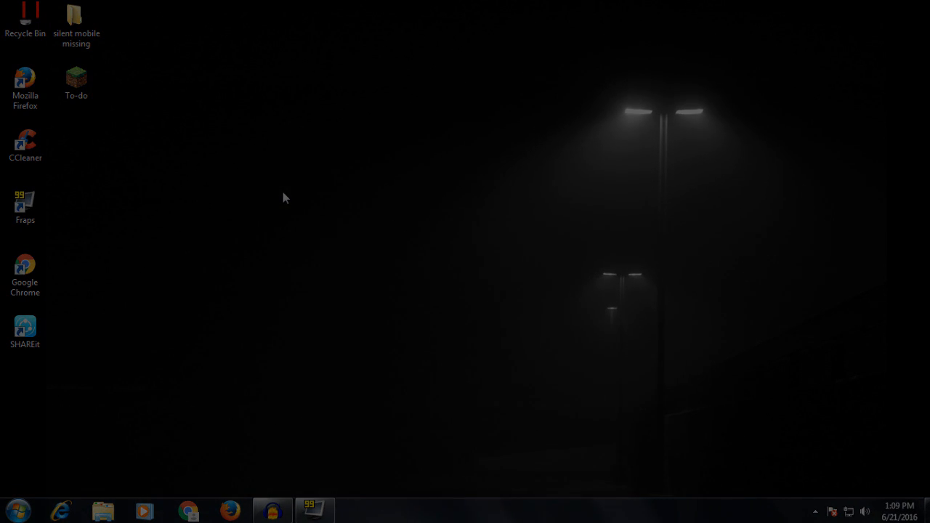